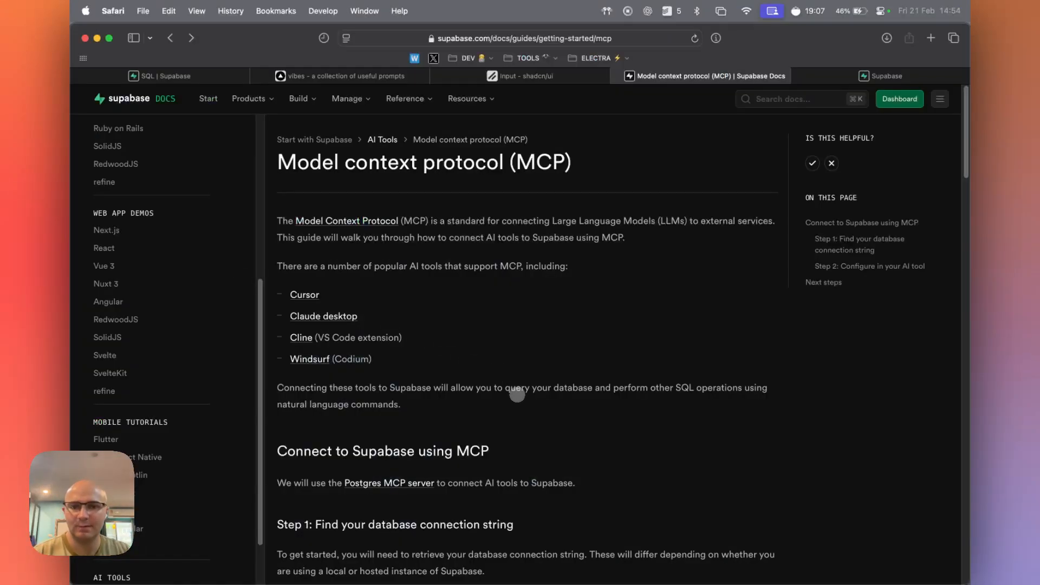
- Highlight the MCP definition, reach Step 2's server command, then bring up the Supabase connection dialog
{"action": "left_click_drag", "start_coordinate": [312, 266], "coordinate": [614, 266]}
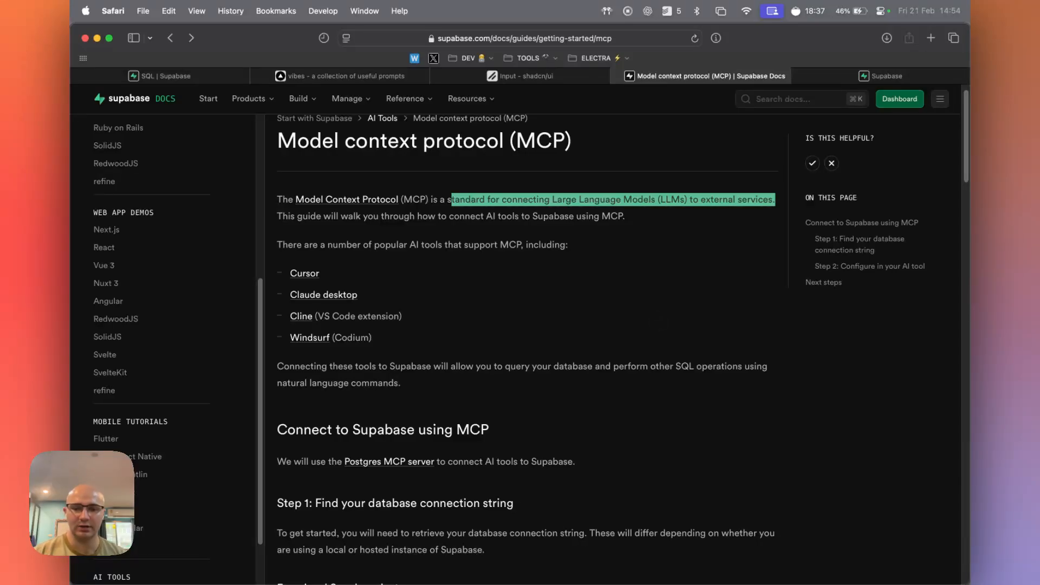
{"action": "scroll", "scroll_direction": "down", "scroll_amount": 3}
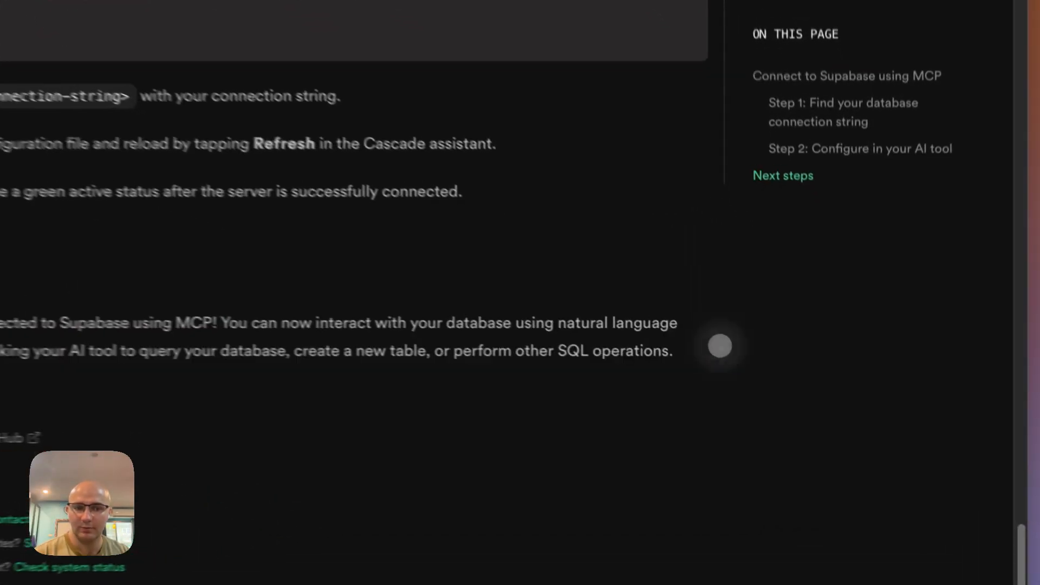
{"action": "scroll", "scroll_direction": "down", "scroll_amount": 3}
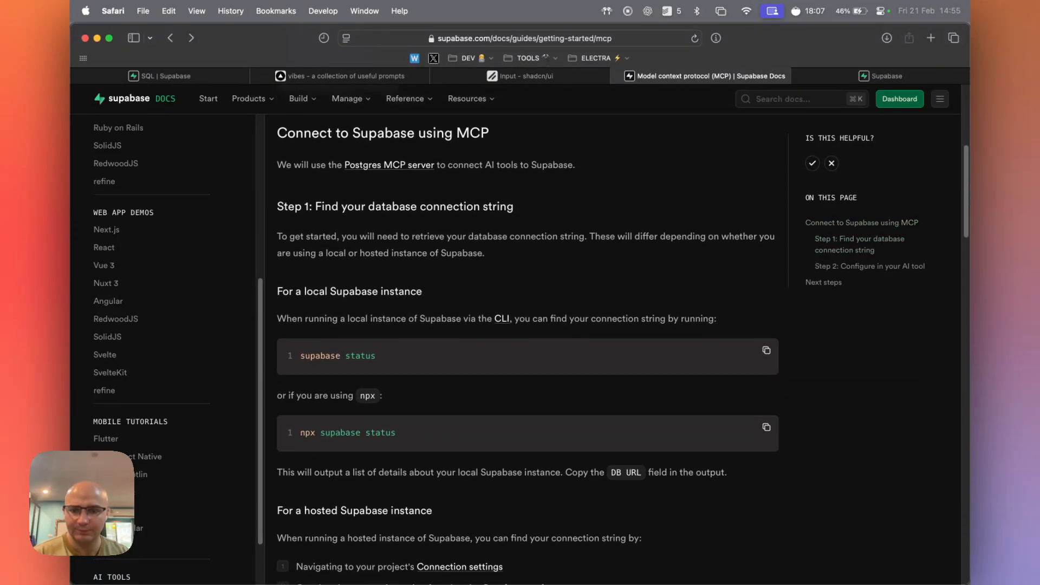
{"action": "scroll", "scroll_direction": "down", "scroll_amount": 3}
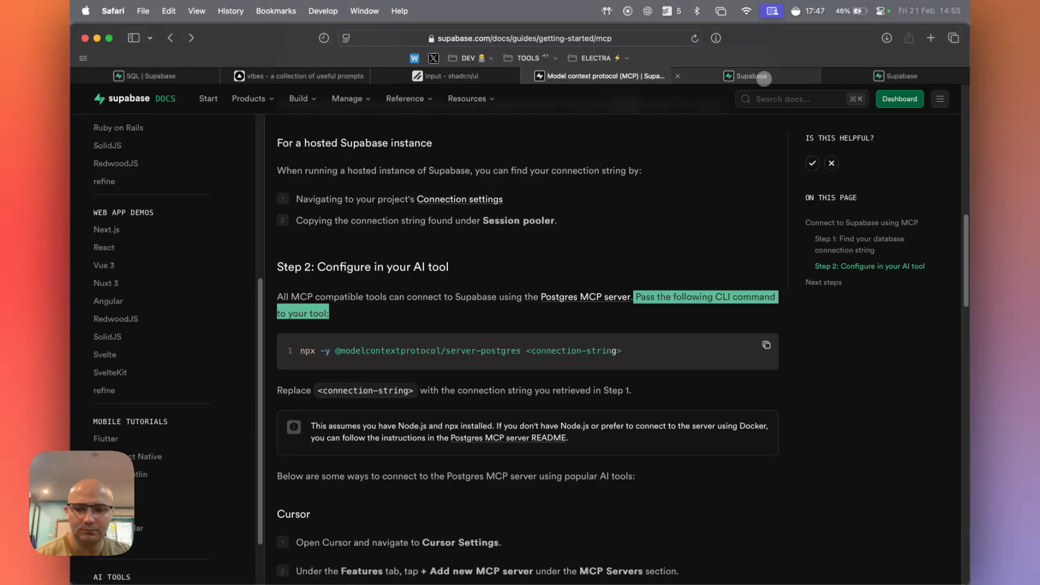
{"action": "left_click", "coordinate": [746, 76]}
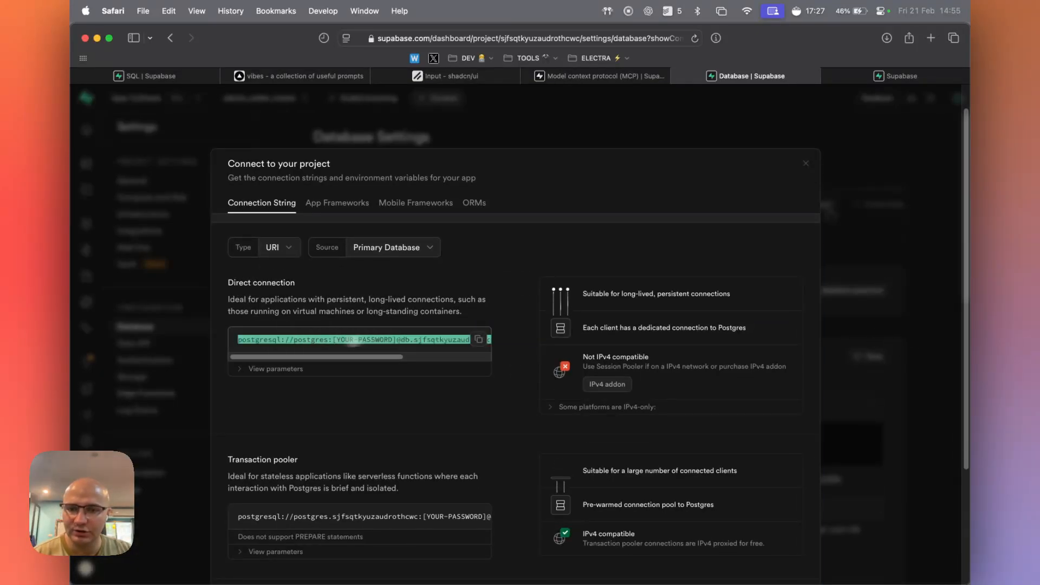
- Copy the Direct connection URI and switch over to Cursor
{"action": "left_click", "coordinate": [807, 163]}
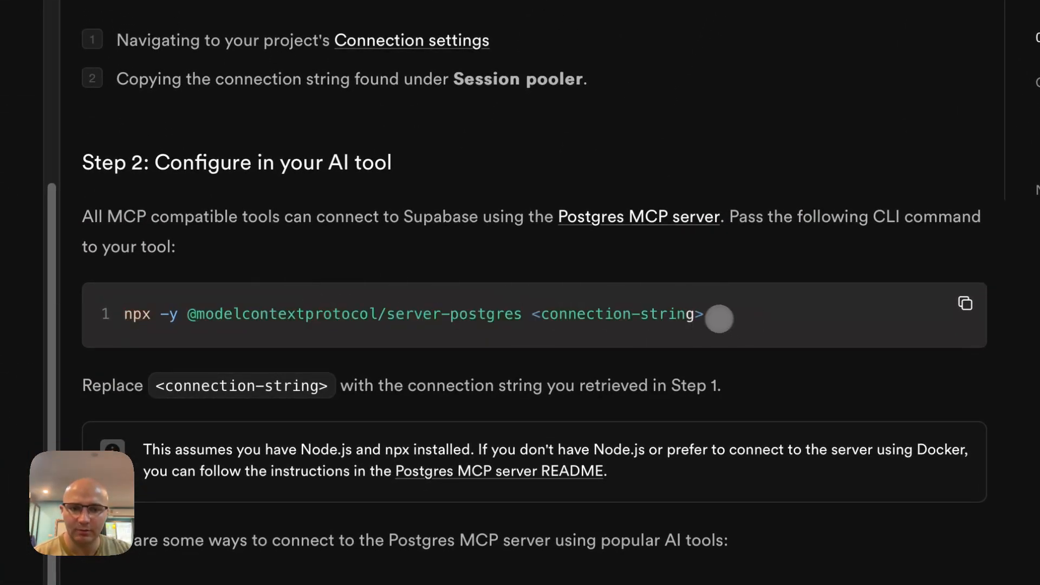
{"action": "key", "text": "cmd+tab"}
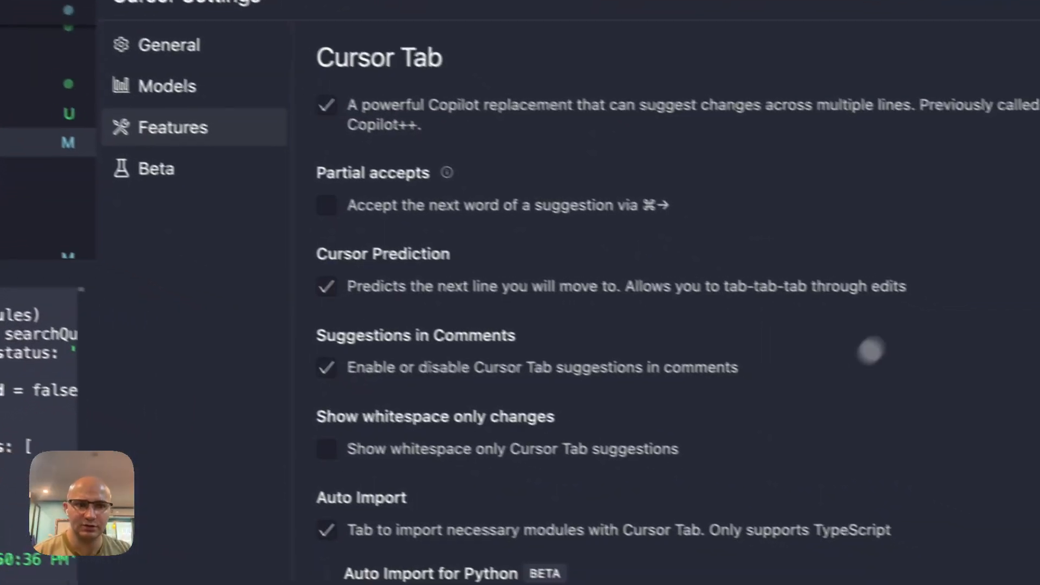
- Reach MCP Servers in Cursor's Features settings and choose + Add new MCP server
{"action": "scroll", "scroll_direction": "down", "scroll_amount": 3}
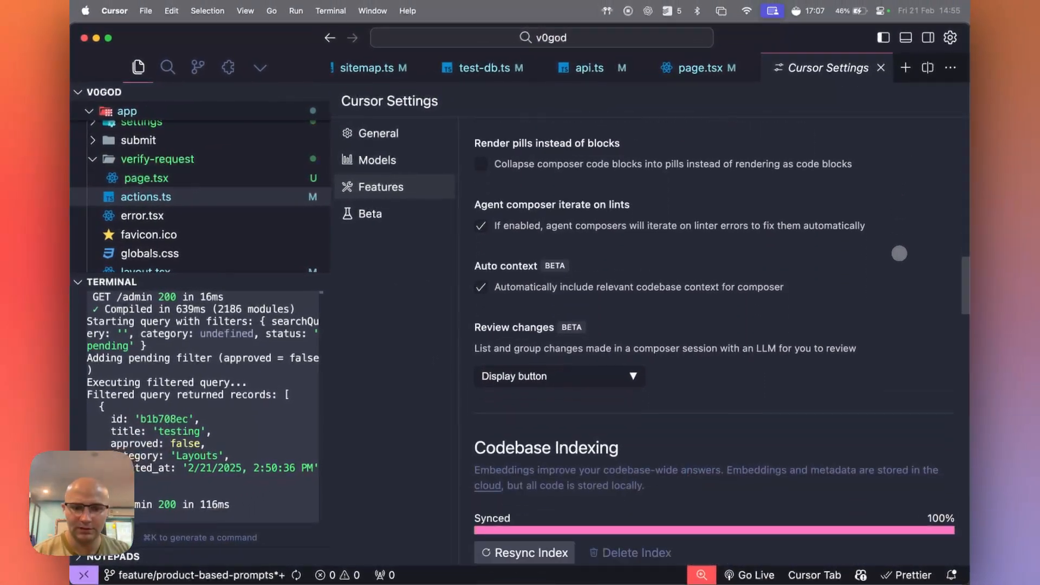
{"action": "scroll", "scroll_direction": "down", "scroll_amount": 3}
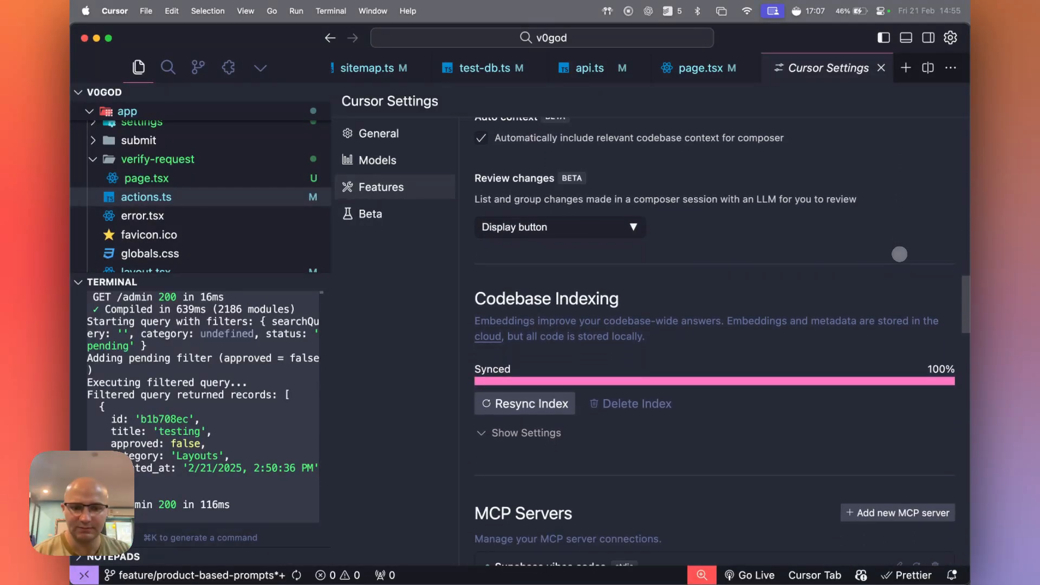
{"action": "scroll", "scroll_direction": "down", "scroll_amount": 3}
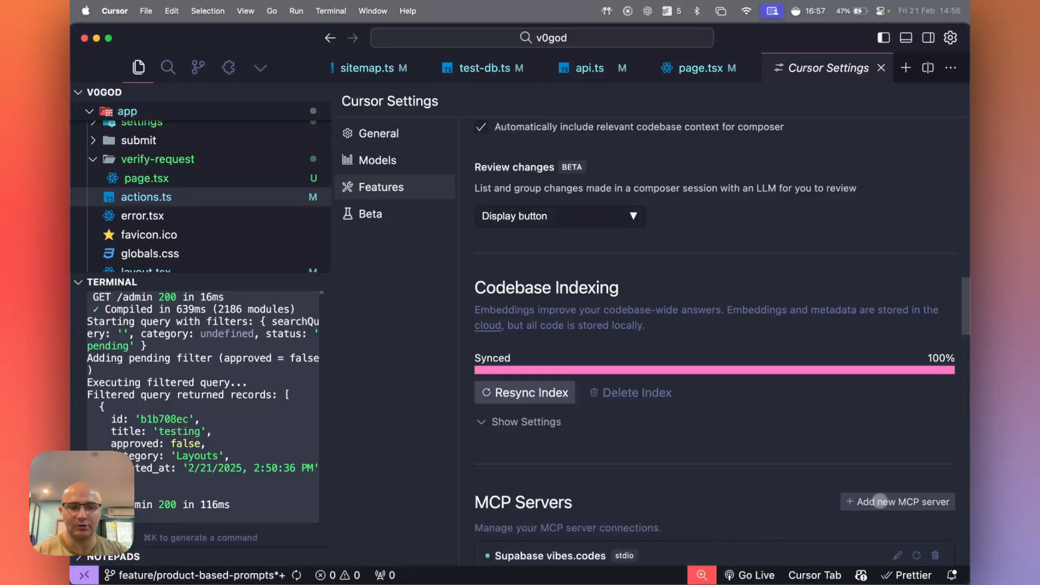
{"action": "left_click", "coordinate": [897, 502]}
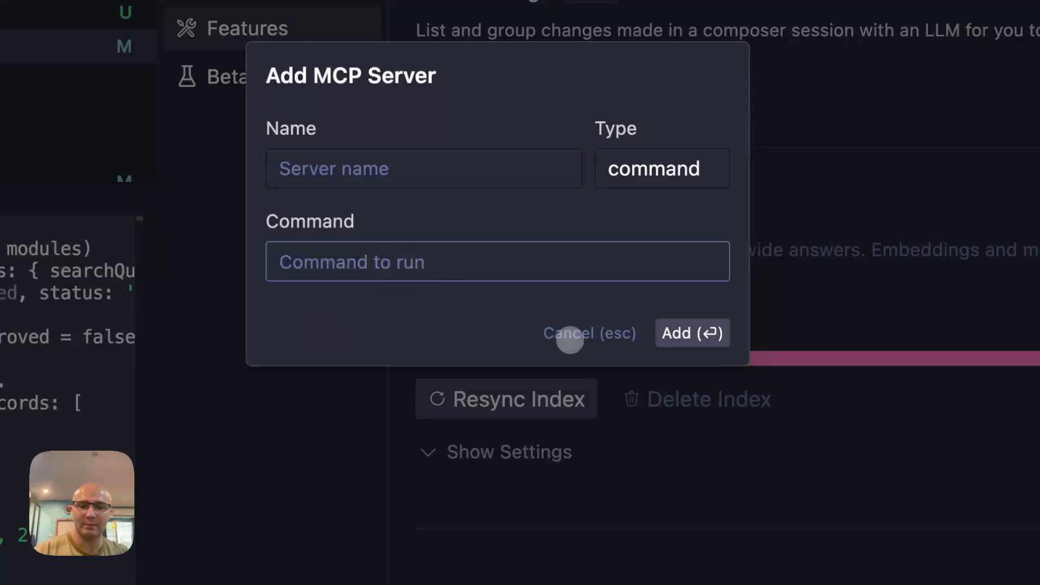
- Cancel the Add MCP Server dialog, leaving name and command empty
{"action": "left_click", "coordinate": [588, 333]}
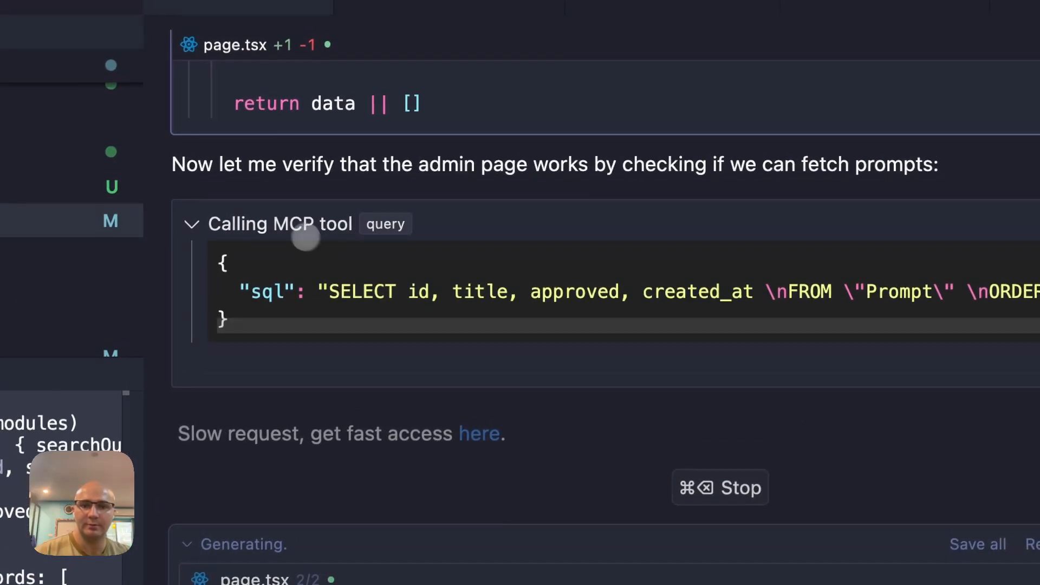
- Scroll through the agent's MCP query call running SELECT on the "Prompt" table
{"action": "scroll", "scroll_direction": "down", "scroll_amount": 3}
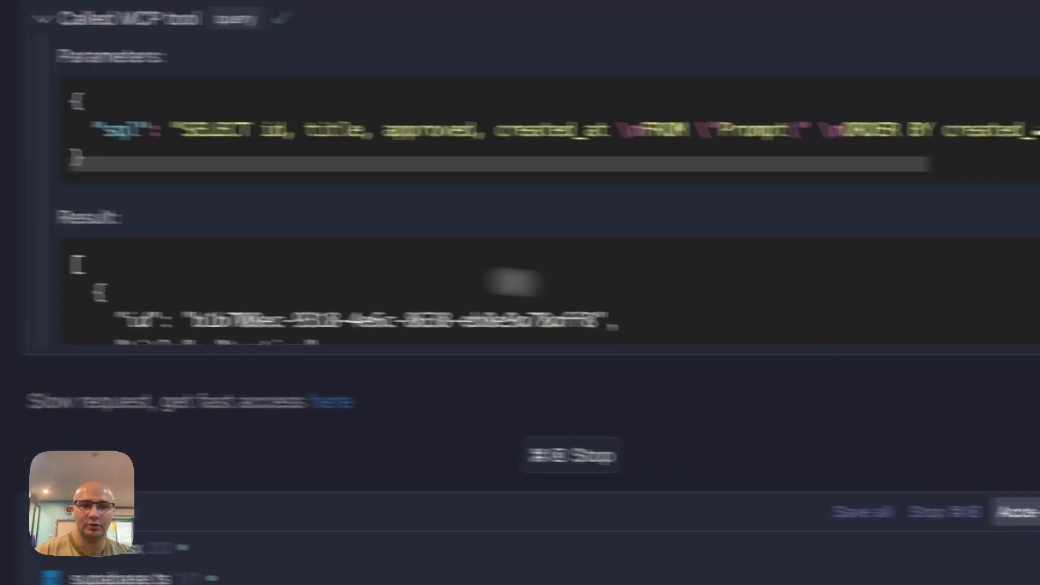